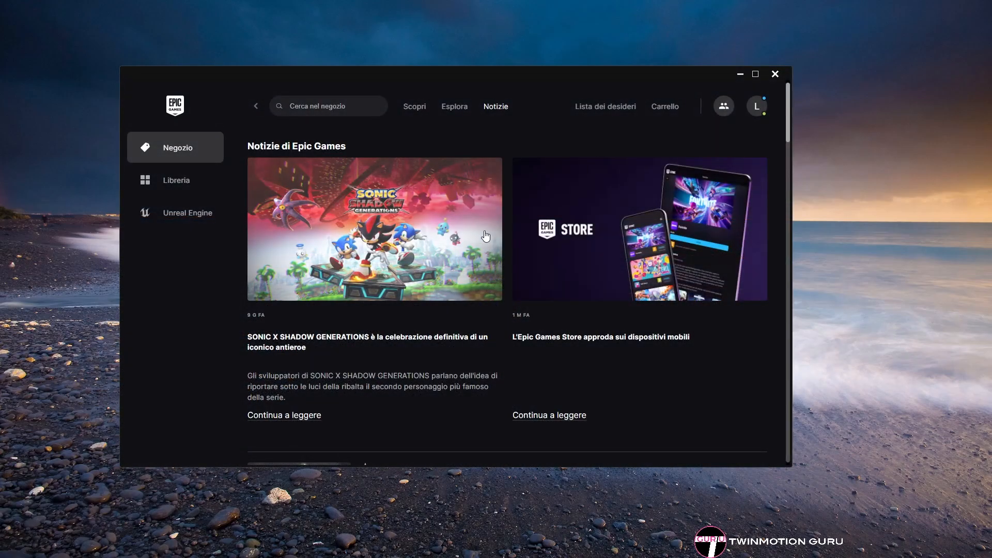
Step: Launch Twinmotion 2024.1.2 from the Unreal Engine section of the Epic Games Launcher
left_click(188, 213)
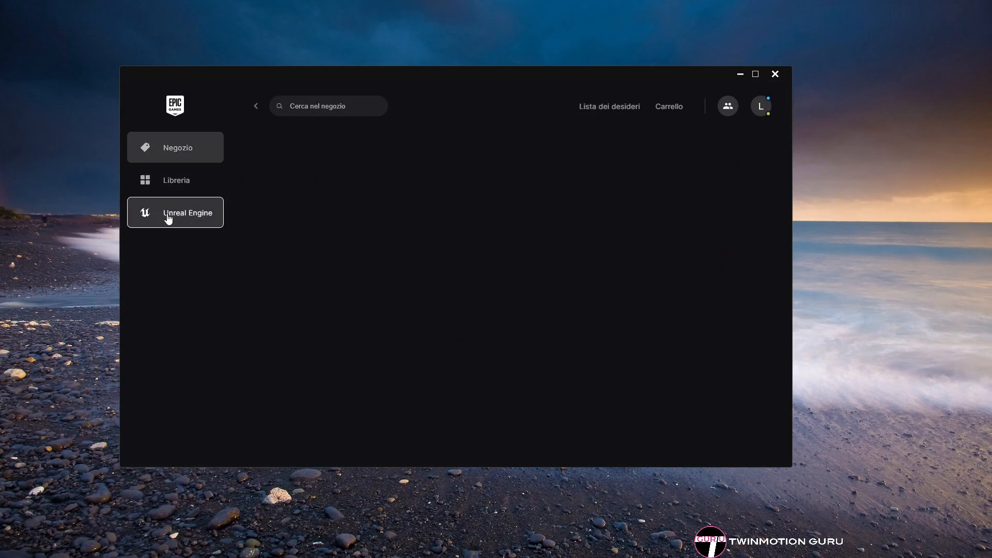
left_click(187, 213)
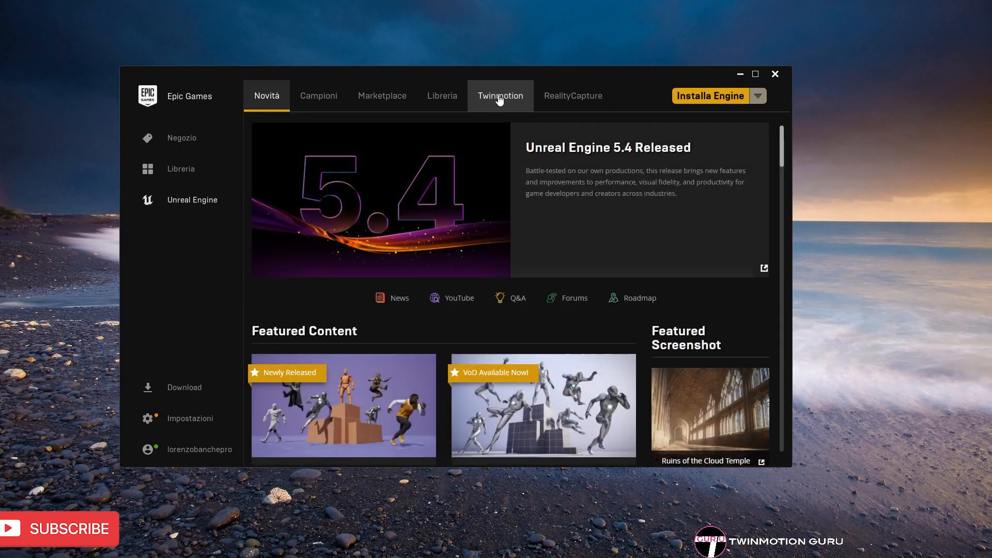
left_click(500, 95)
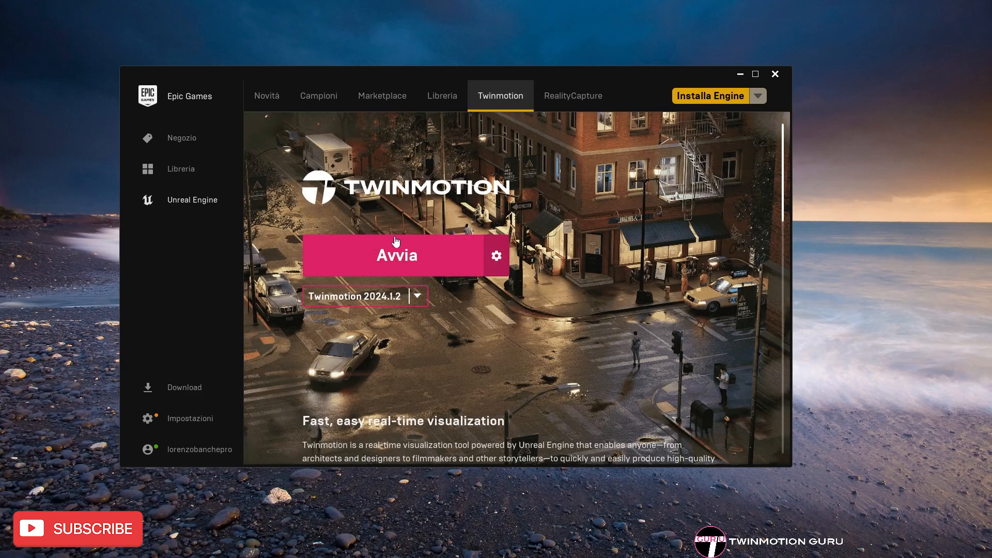
left_click(396, 254)
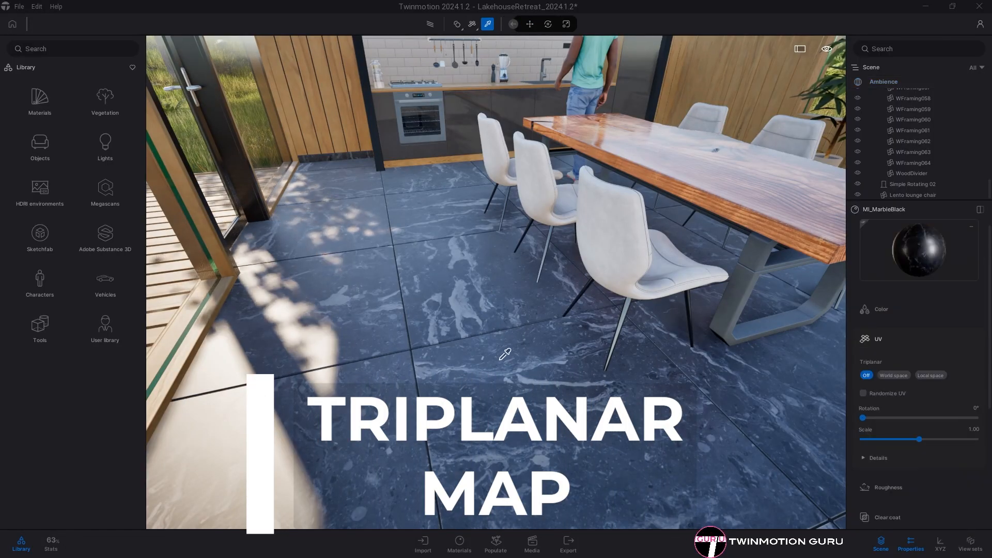
Step: Set the black marble floor's Triplanar UV to World space, then back to Off for comparison
left_click(879, 339)
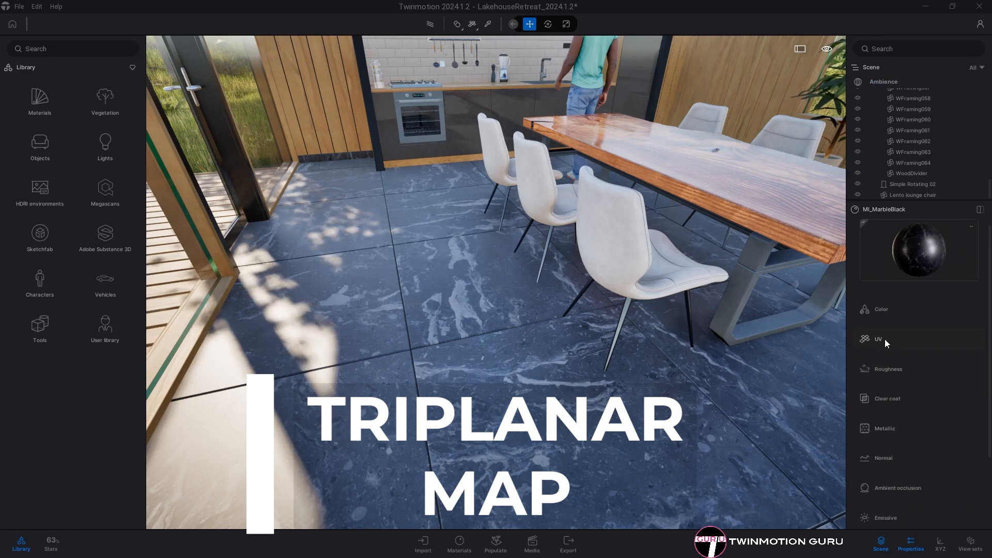
left_click(878, 339)
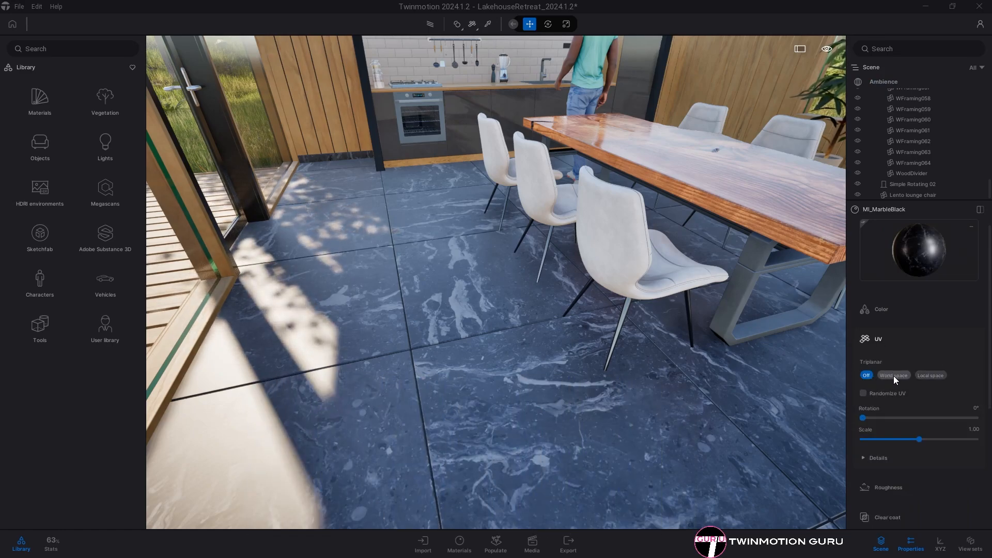
left_click(893, 375)
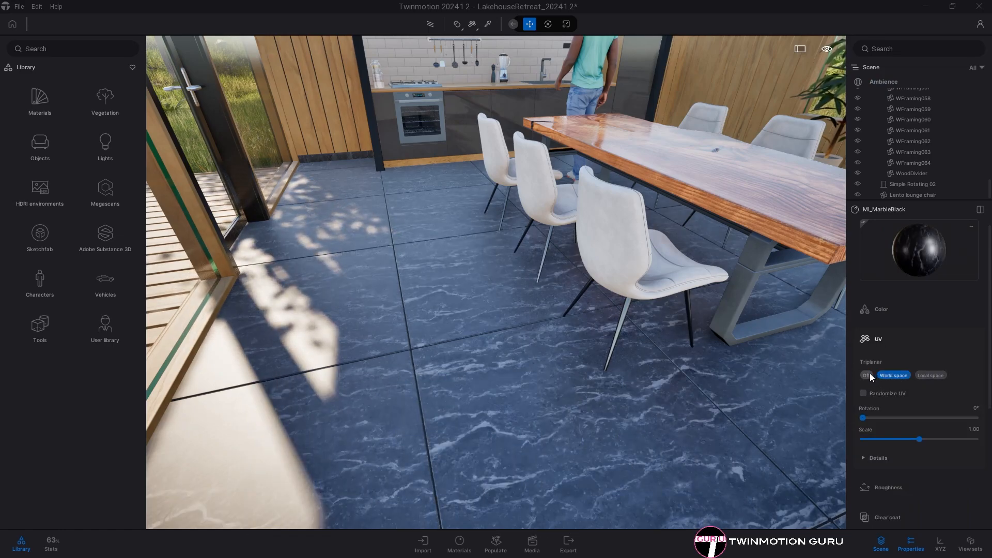
left_click(931, 375)
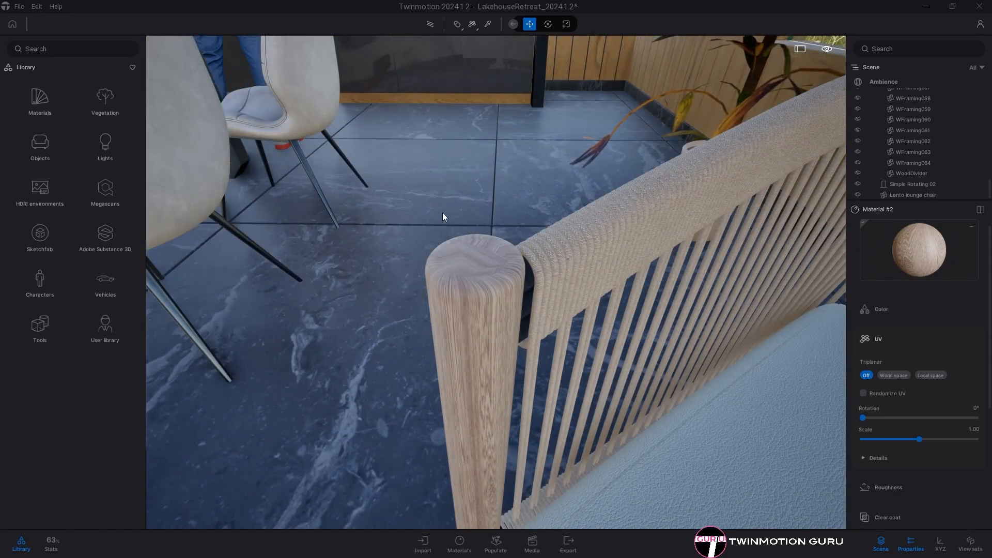
mouse_move(668, 345)
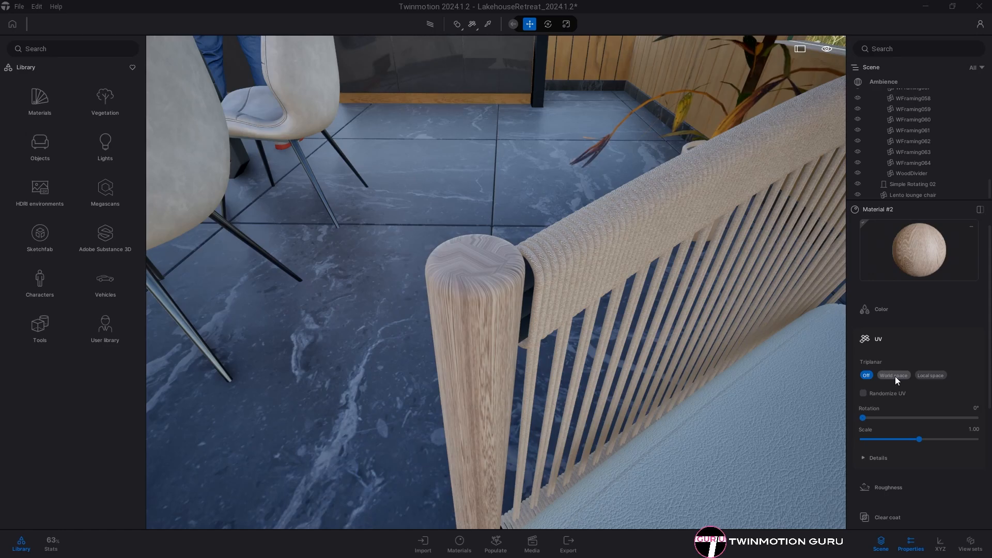
Step: Switch the wooden chair material and the woven lounge chair material to world-space triplanar mapping
left_click(893, 375)
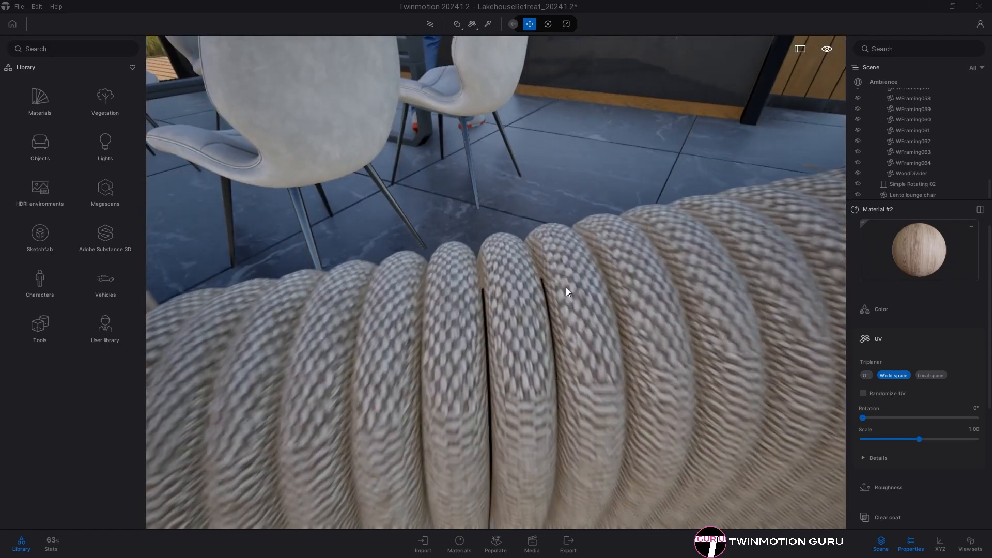
left_click(866, 375)
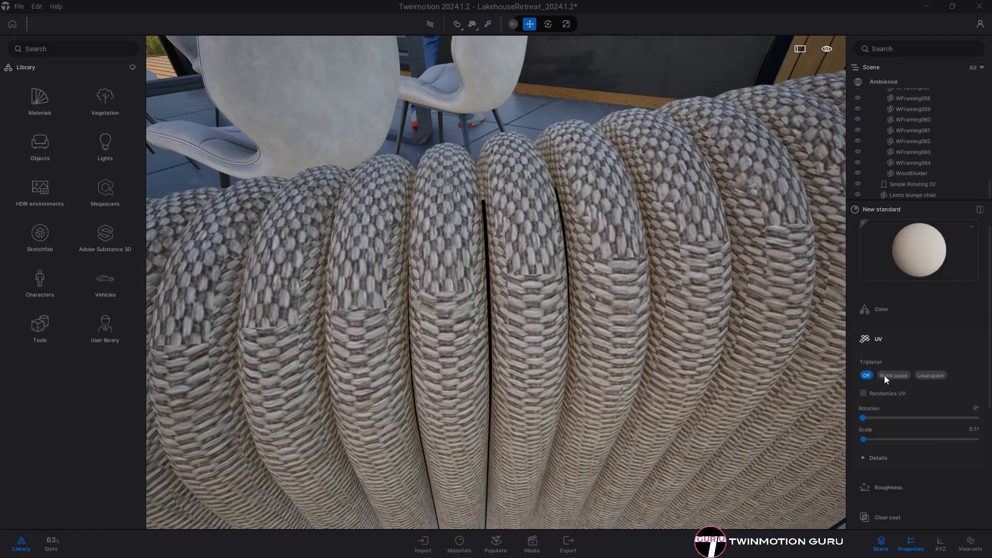
left_click(930, 376)
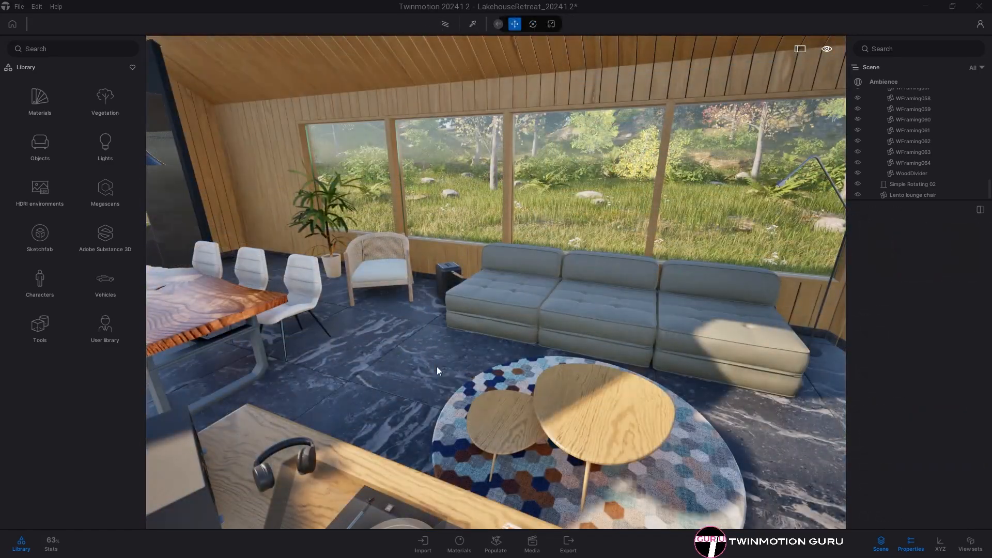
Step: Show the expanded Statistics panel's Textures list and scroll through the scene's textures
left_click(50, 544)
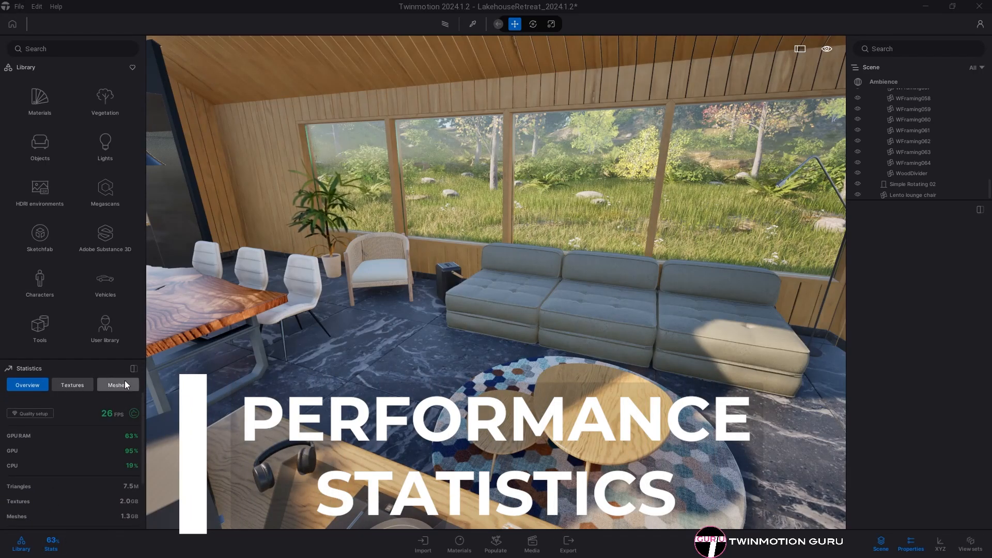
left_click(118, 384)
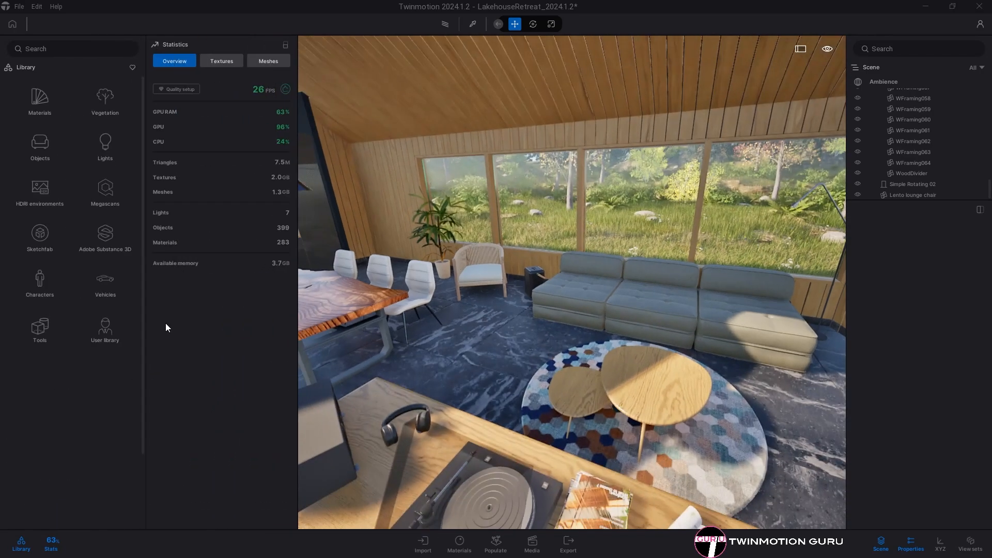
left_click(221, 60)
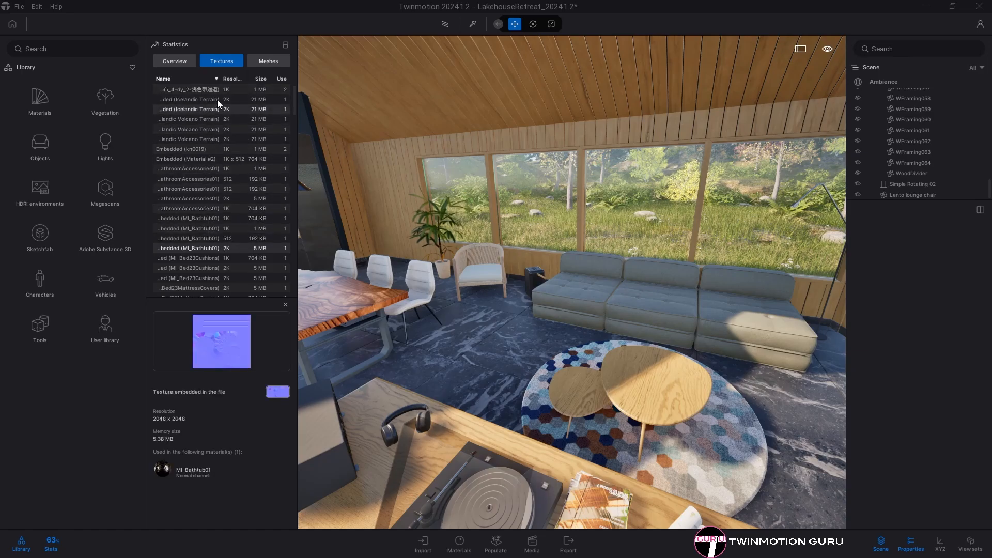
scroll("down", 3)
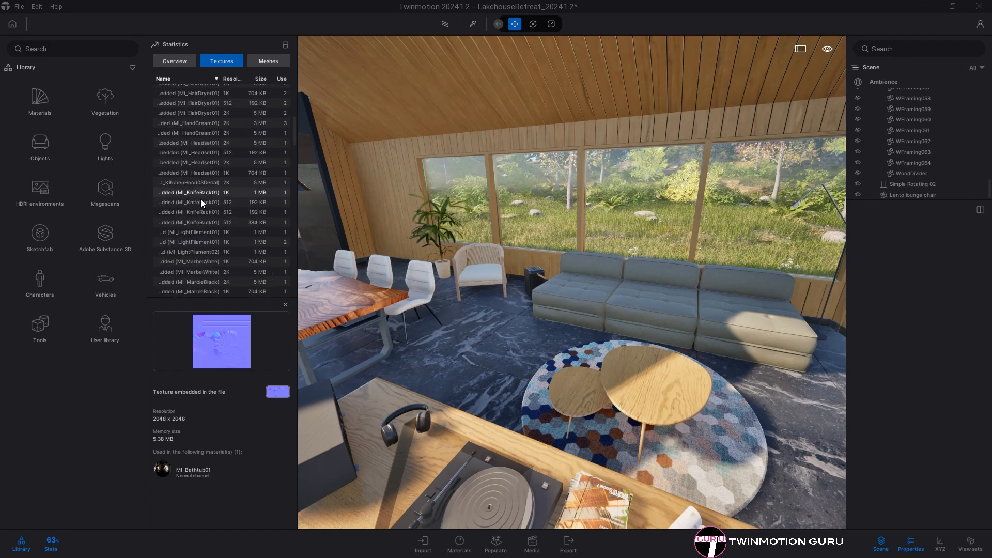
scroll("down", 3)
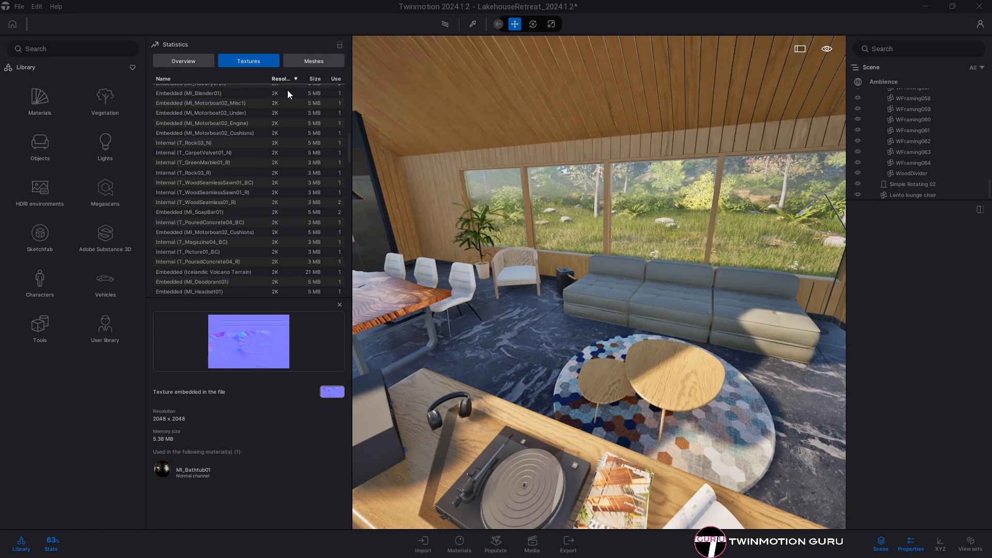
Step: Sort textures by resolution and size, preview the leather maps and open the material using them
left_click(336, 79)
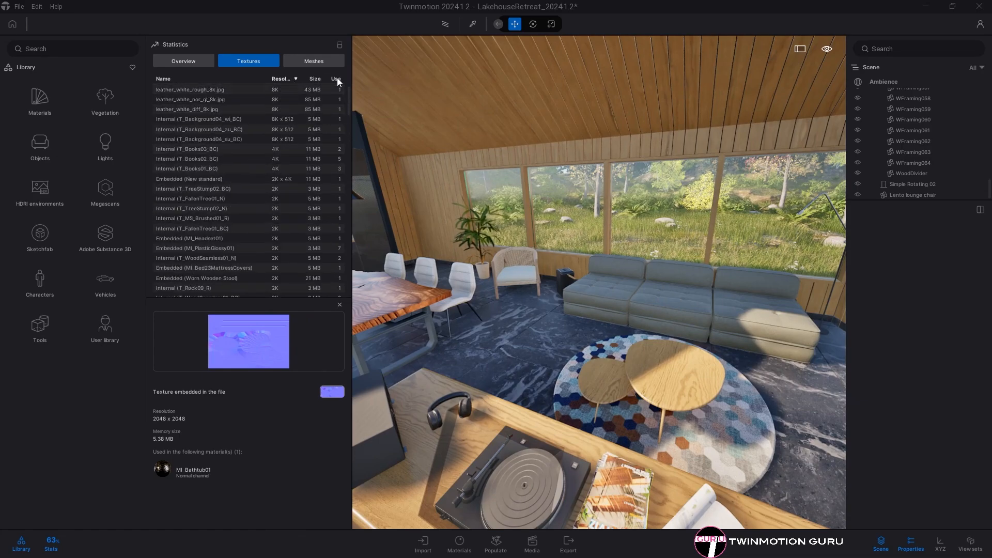
left_click(310, 78)
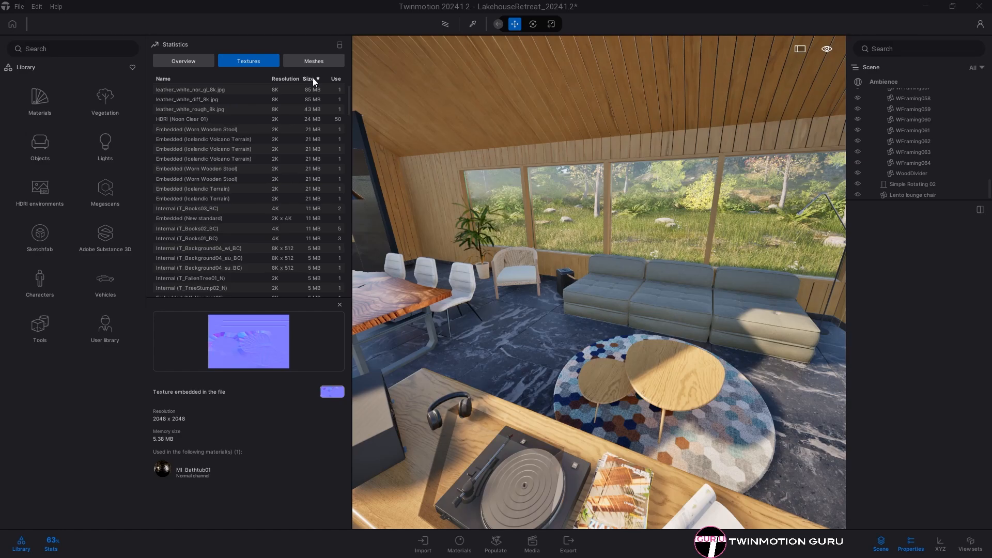
left_click(203, 139)
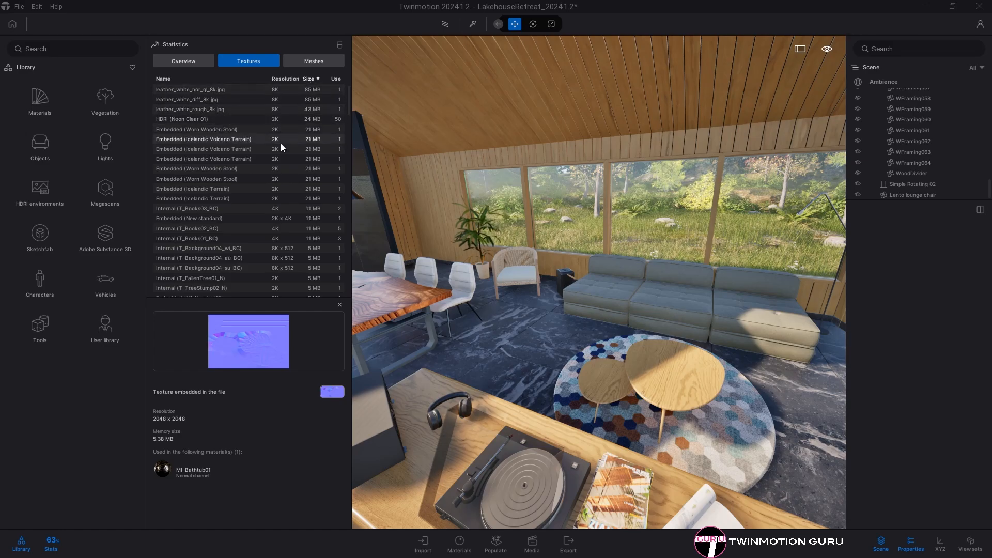
left_click(191, 89)
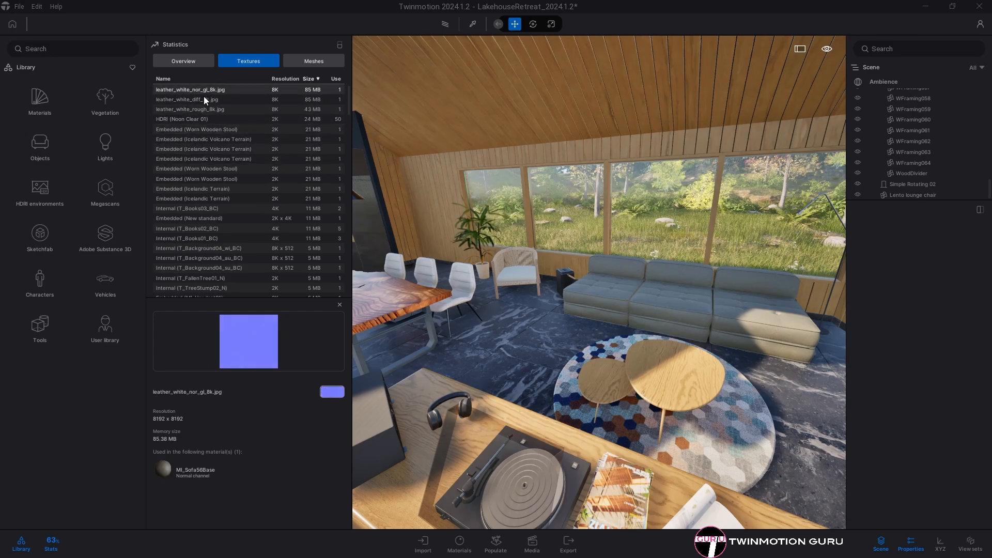
left_click(190, 110)
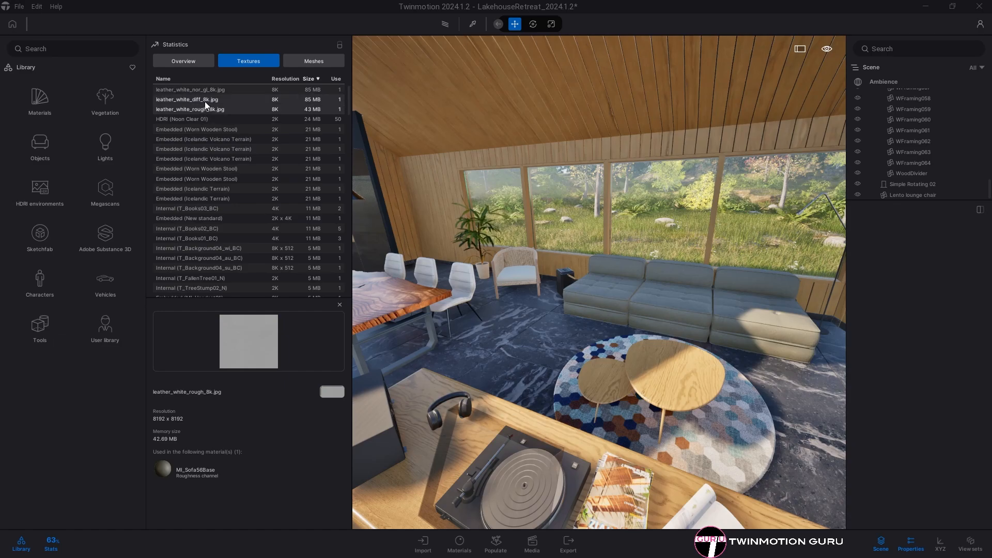
left_click(188, 89)
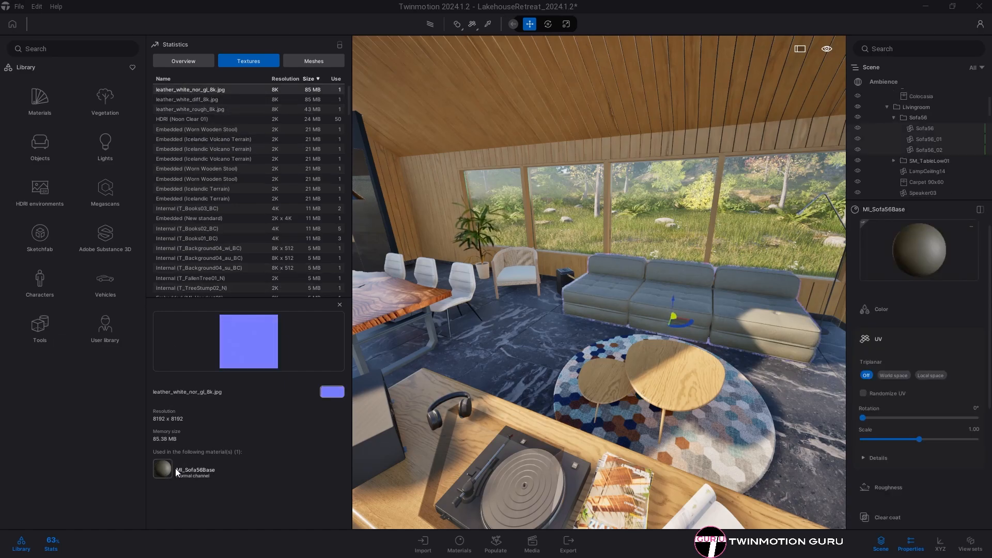
Step: Select the sofa using MI_Sofa58Base and preview its leather diffuse, roughness and normal textures
left_click(620, 302)
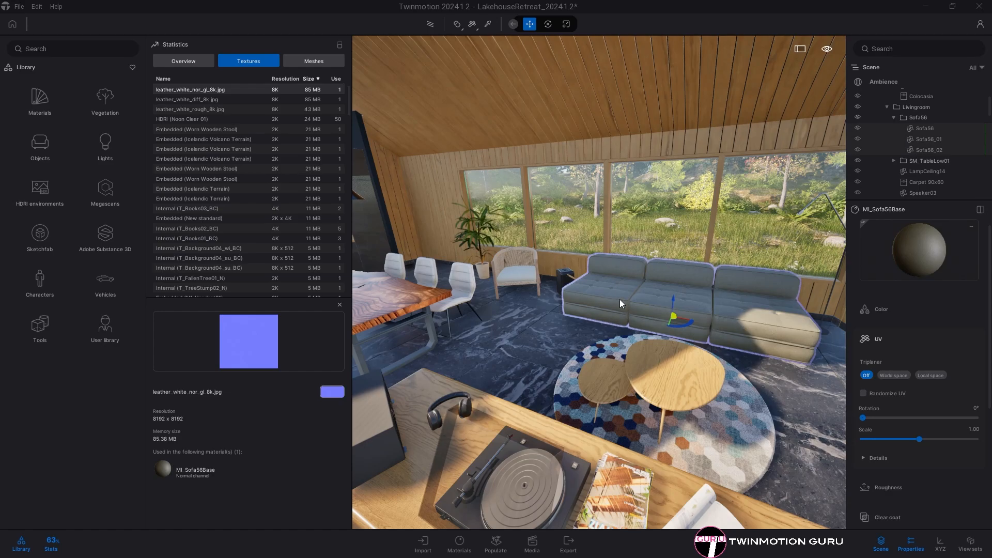
left_click(188, 99)
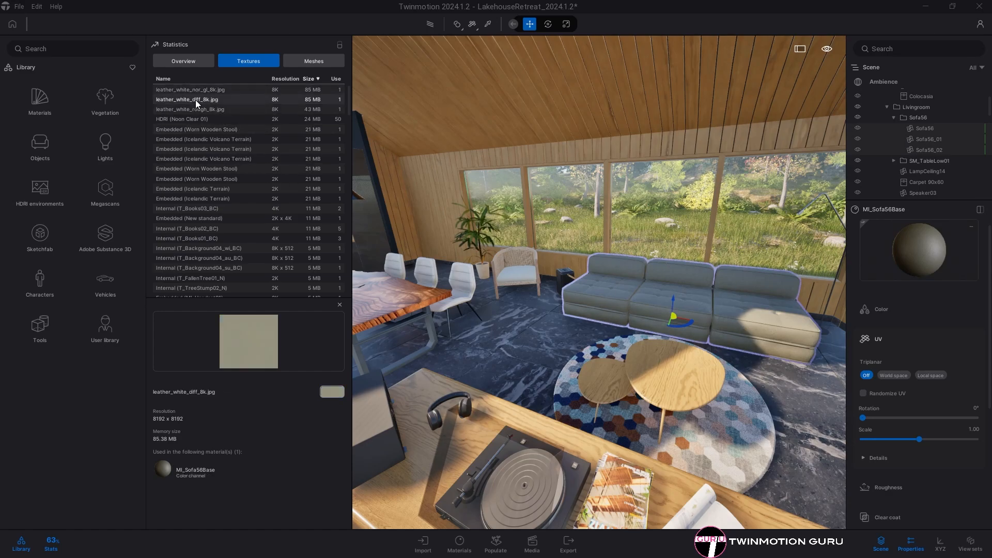
left_click(190, 109)
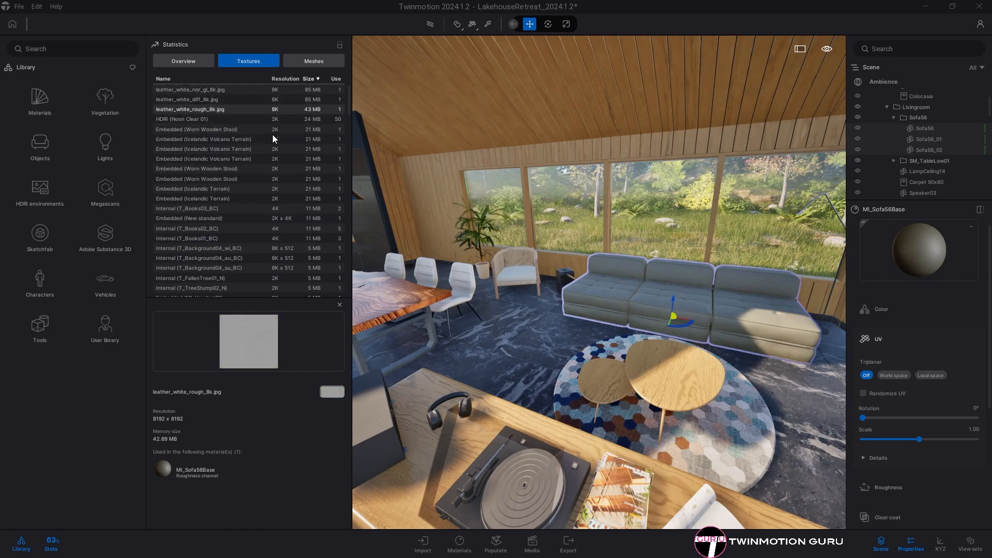
left_click(190, 89)
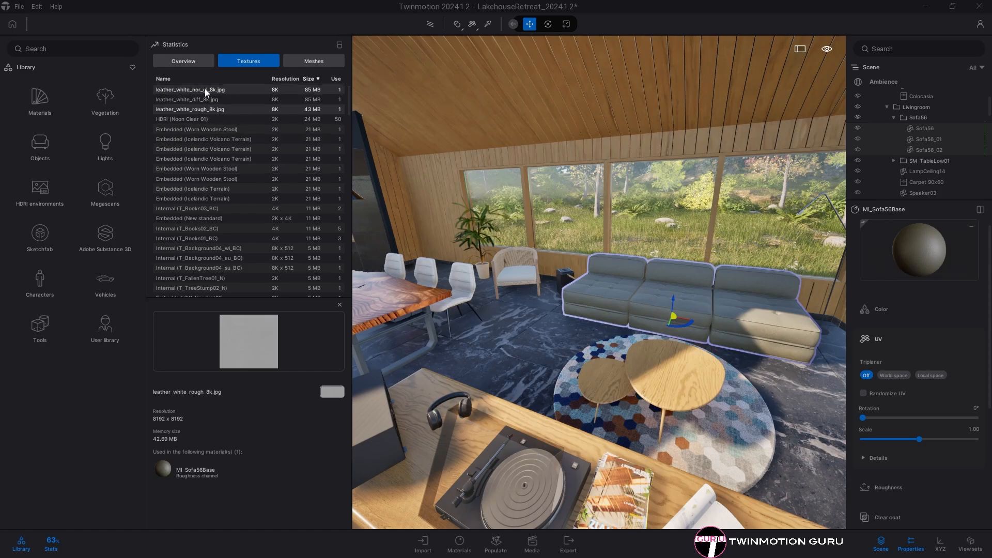
left_click(190, 110)
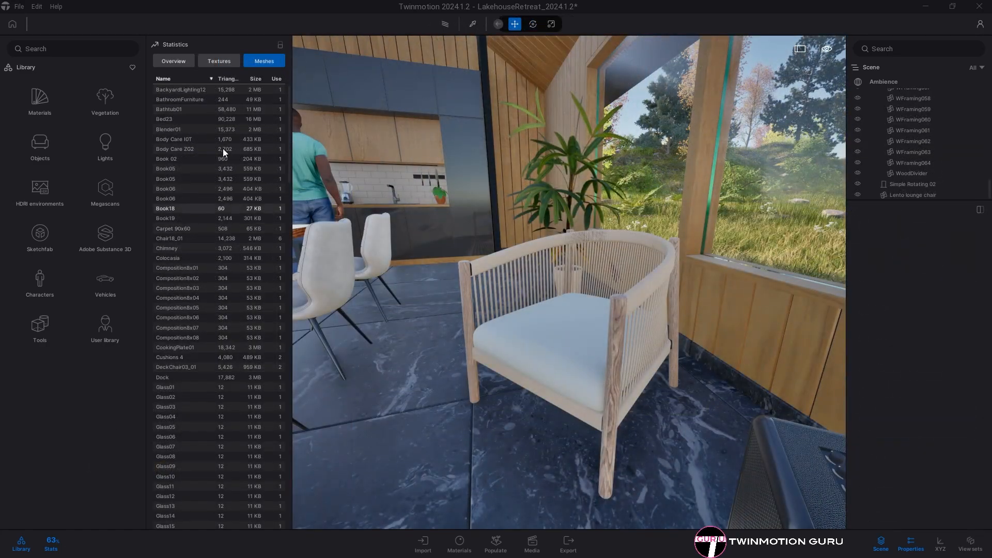
Step: Sort the Meshes list by size, largest first, and select the top mesh entry
left_click(252, 79)
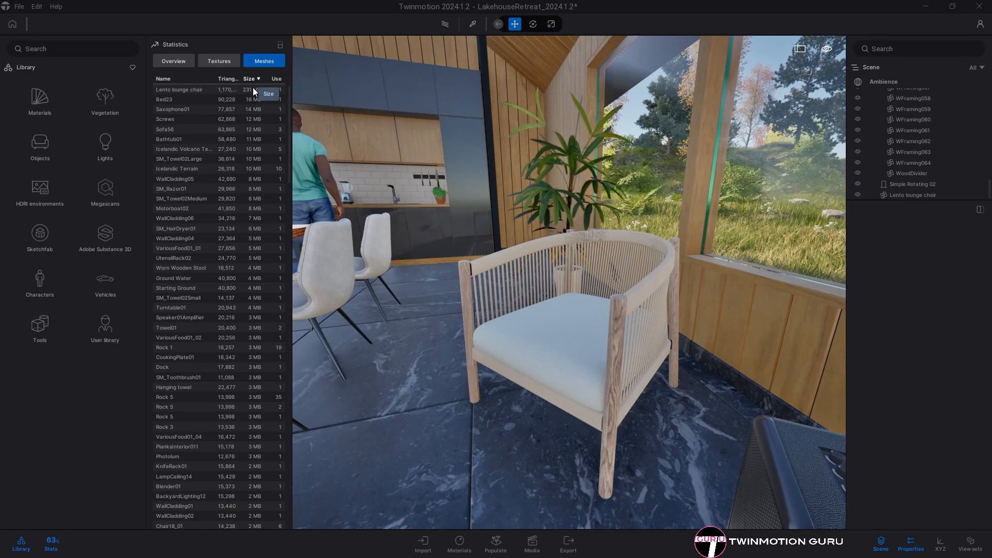
left_click(180, 89)
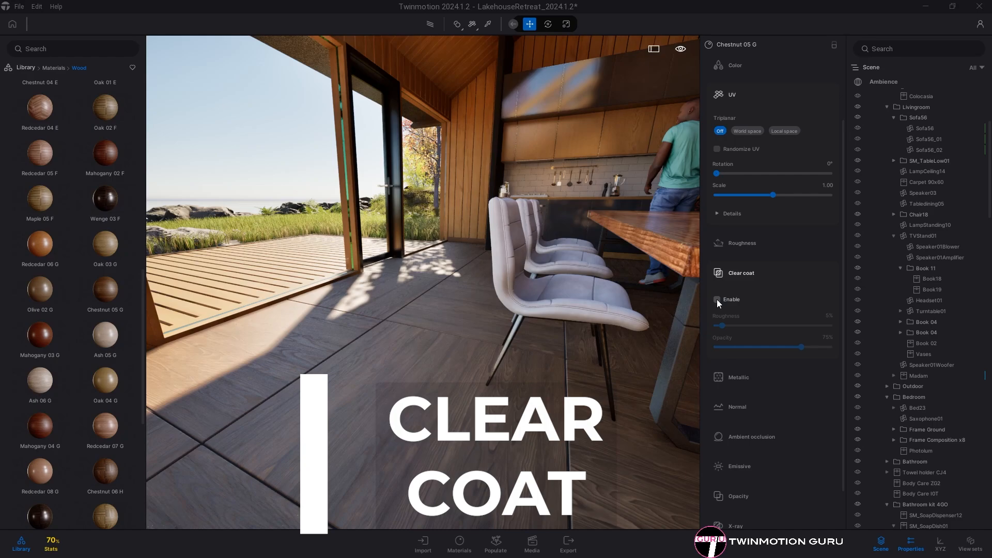
Step: Enable clear coat on the Chestnut 05 G floor and set its roughness to about 10%
left_click(717, 300)
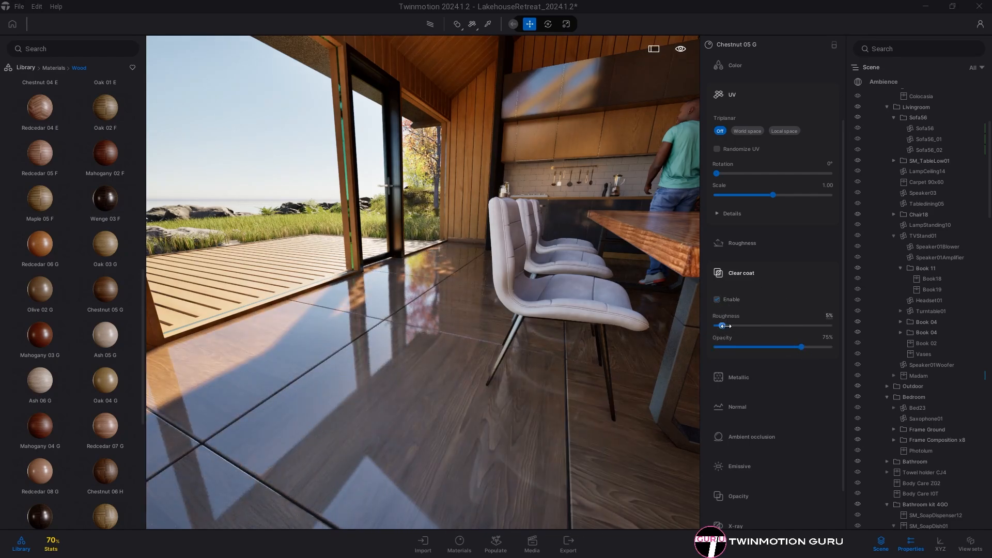
left_click_drag(722, 326, 760, 326)
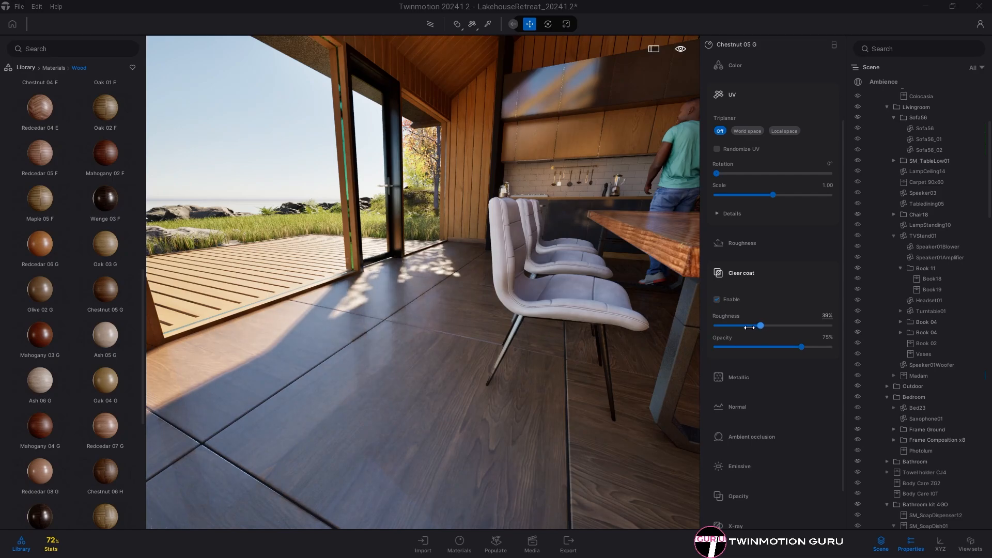
left_click_drag(760, 326, 727, 326)
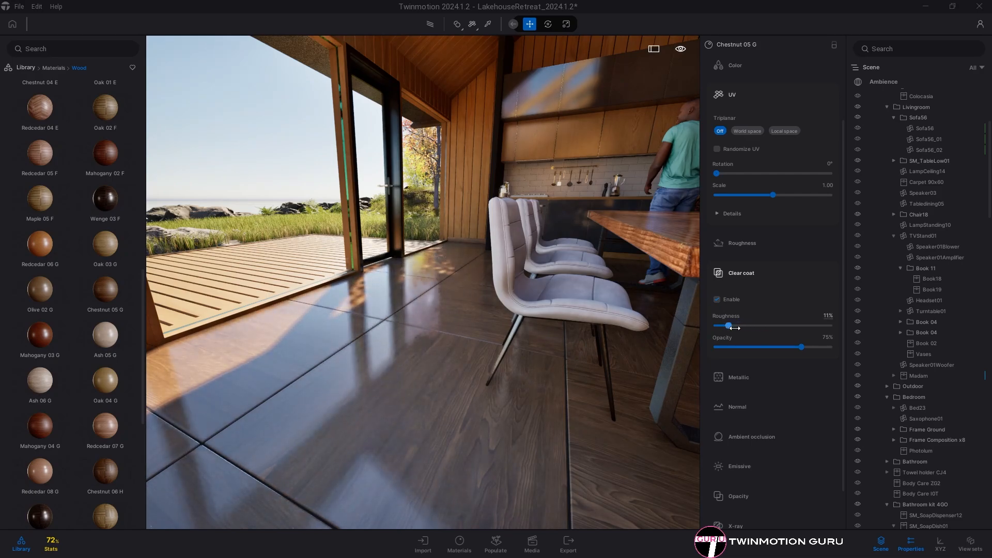
left_click_drag(728, 326, 726, 326)
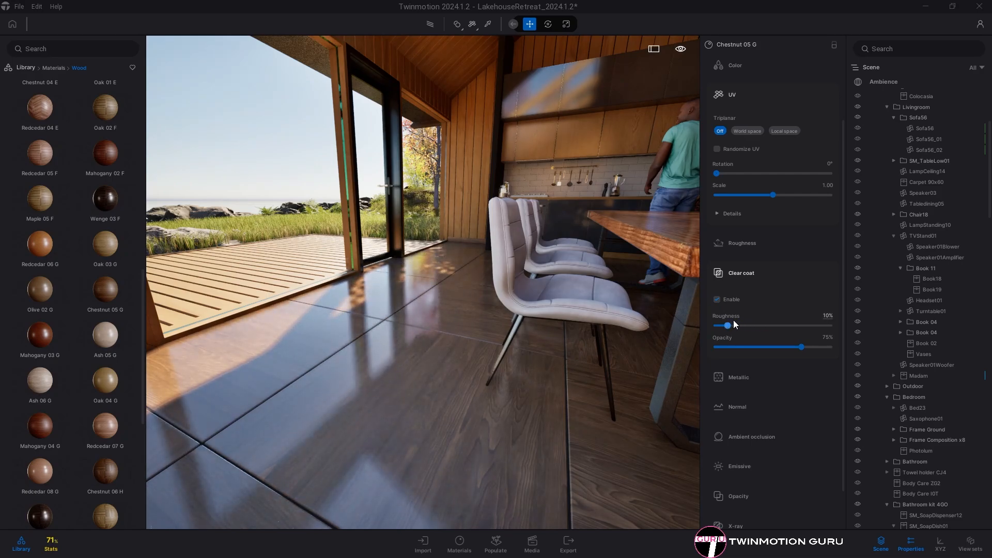
left_click_drag(808, 348, 798, 348)
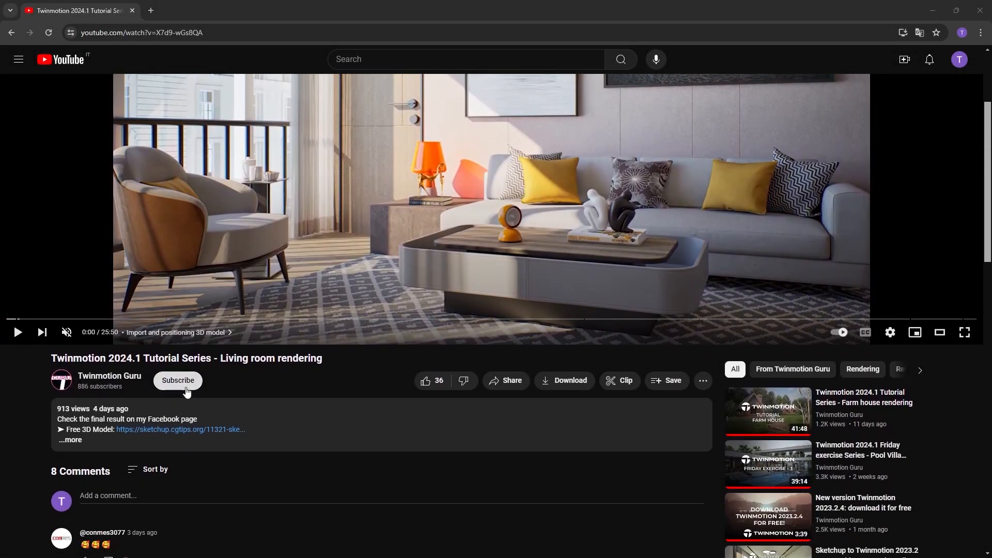
Step: Subscribe to the channel, like the video and begin a comment 'How to add realism w'
left_click(177, 380)
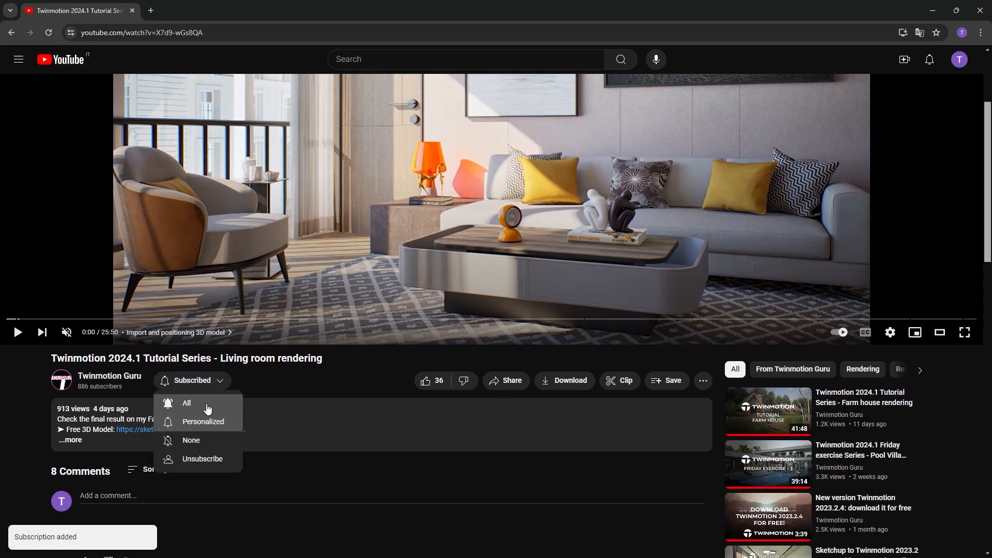
left_click(426, 381)
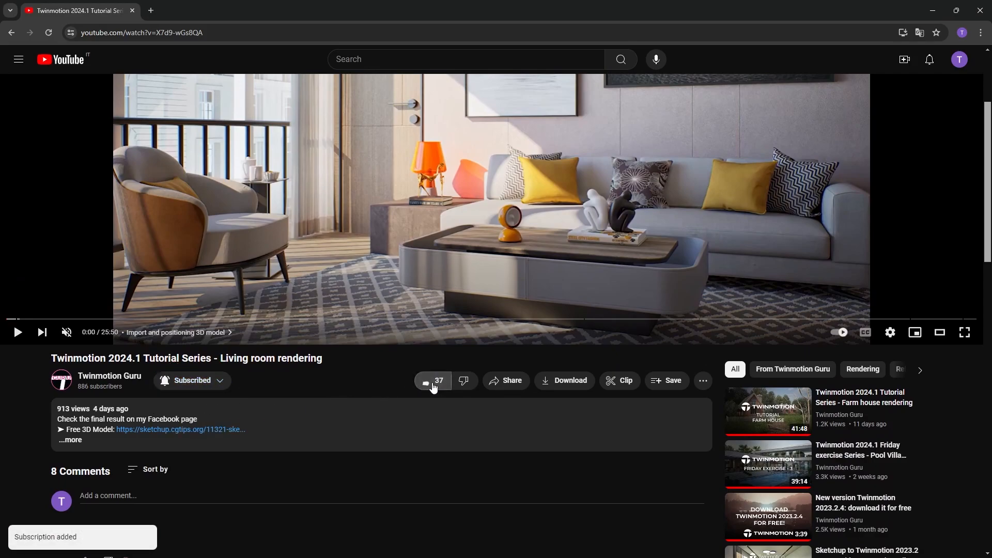
left_click(107, 496)
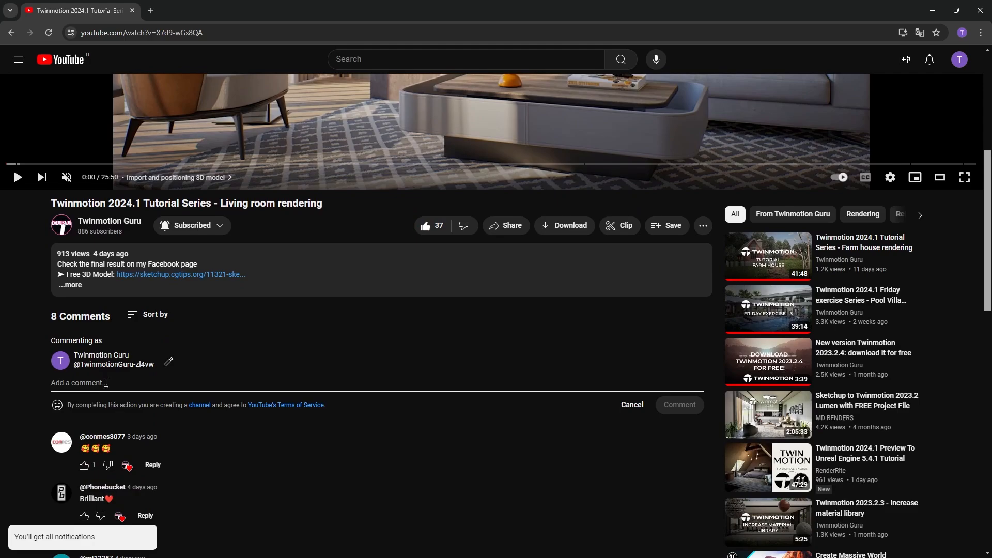
type("How to")
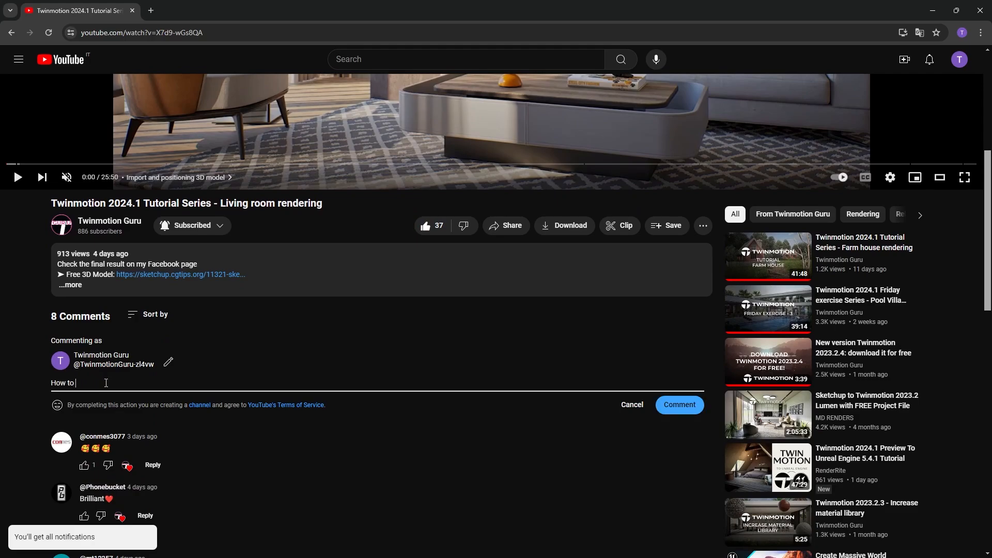
type("add realism w")
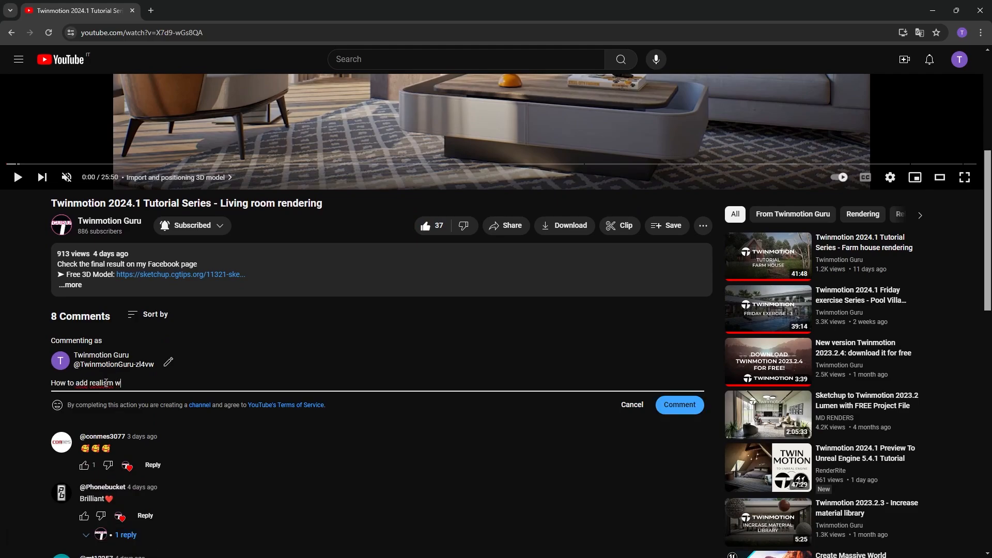